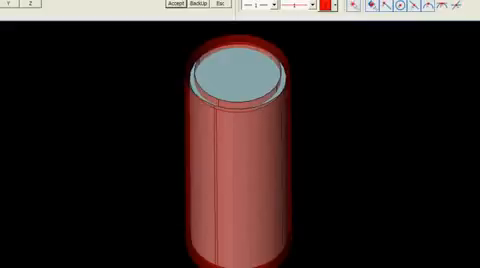
mouse_move(172, 44)
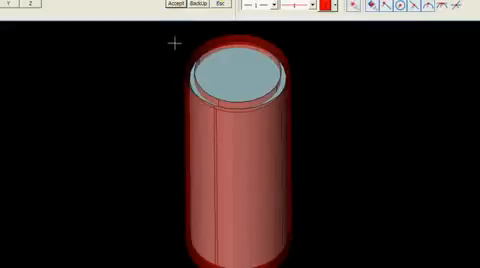